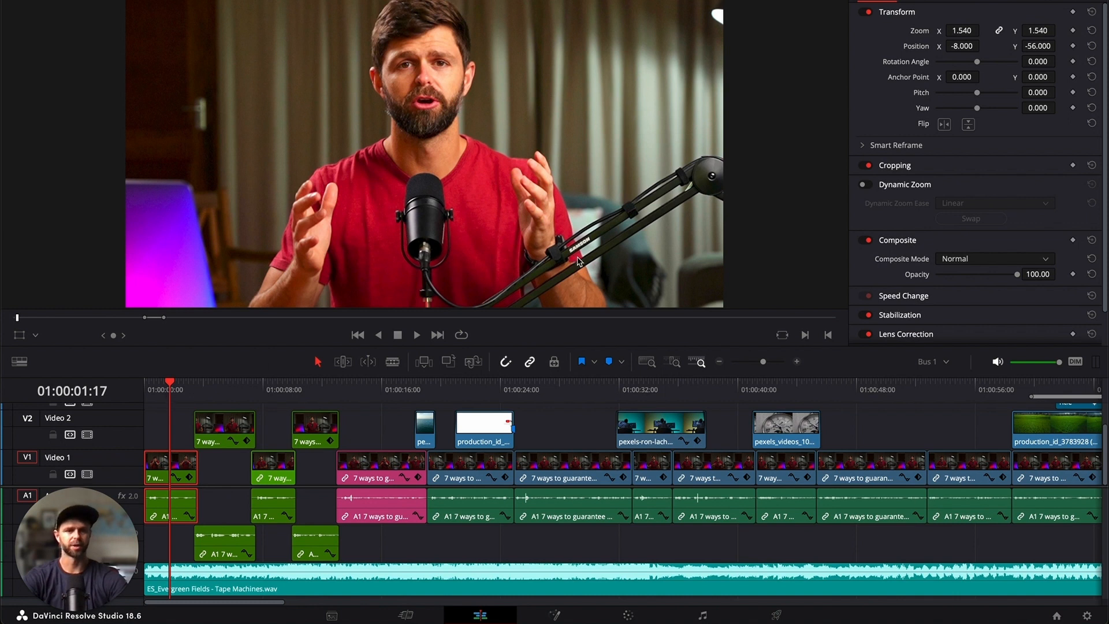
{"action": "mouse_move", "coordinate": [832, 253]}
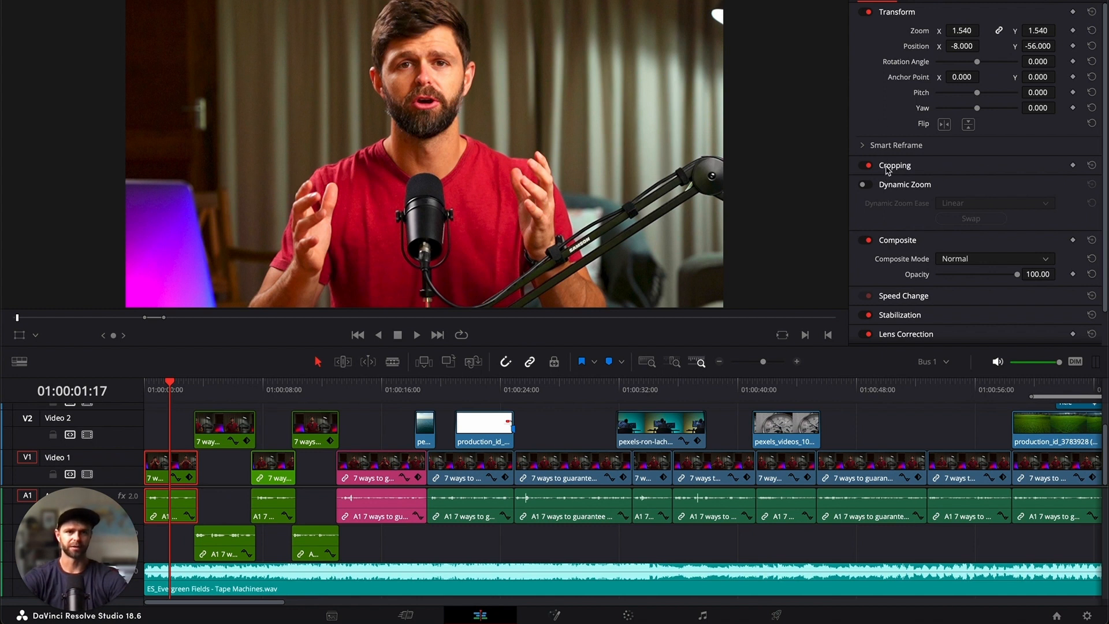
Step: Turn on Dynamic Zoom for the clip and play it from the start to preview the slow zoom
{"action": "left_click", "coordinate": [867, 185]}
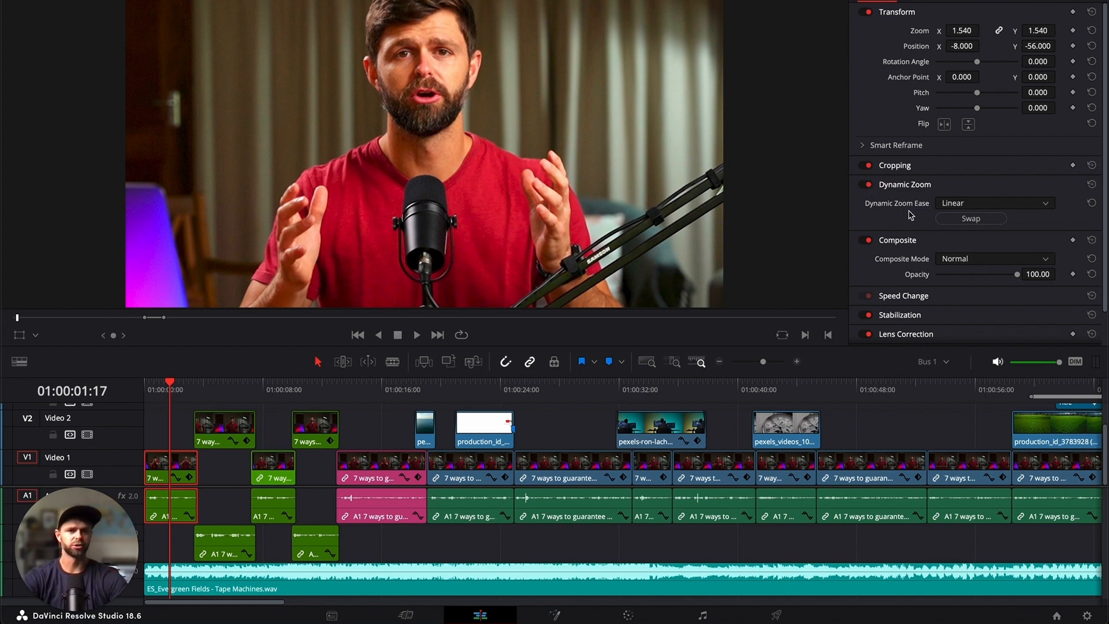
{"action": "mouse_move", "coordinate": [986, 210]}
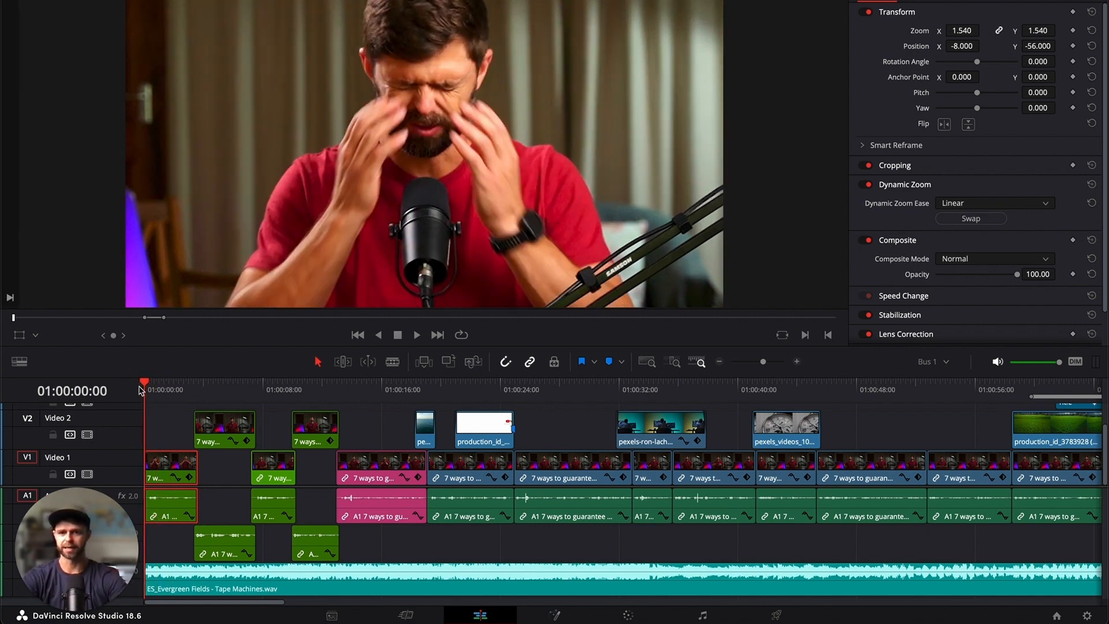
{"action": "left_click", "coordinate": [415, 335]}
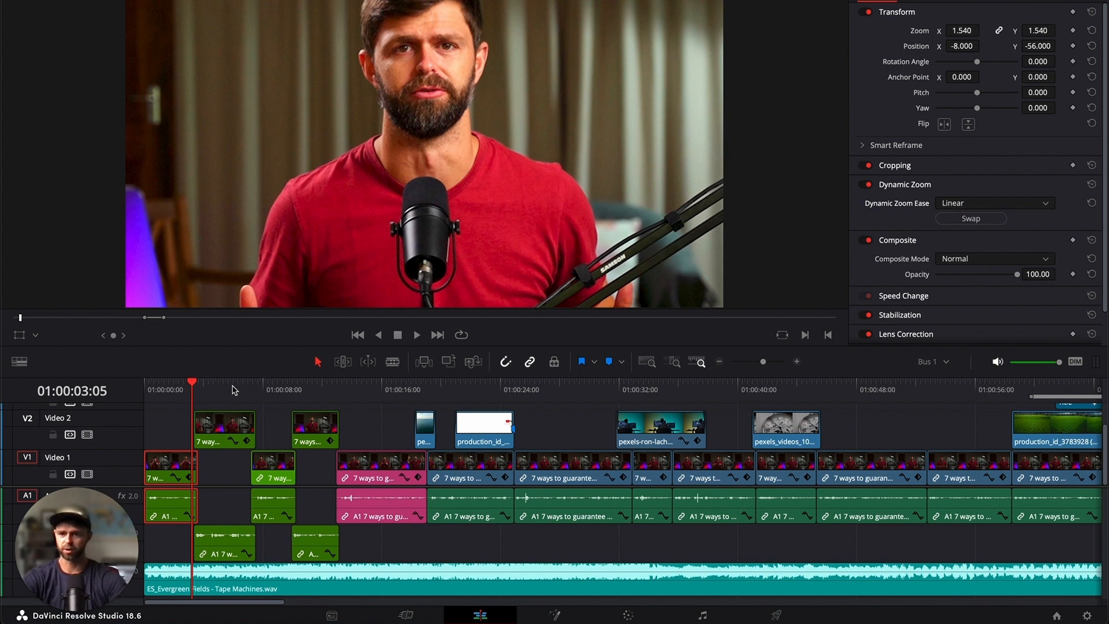
{"action": "left_click", "coordinate": [416, 335]}
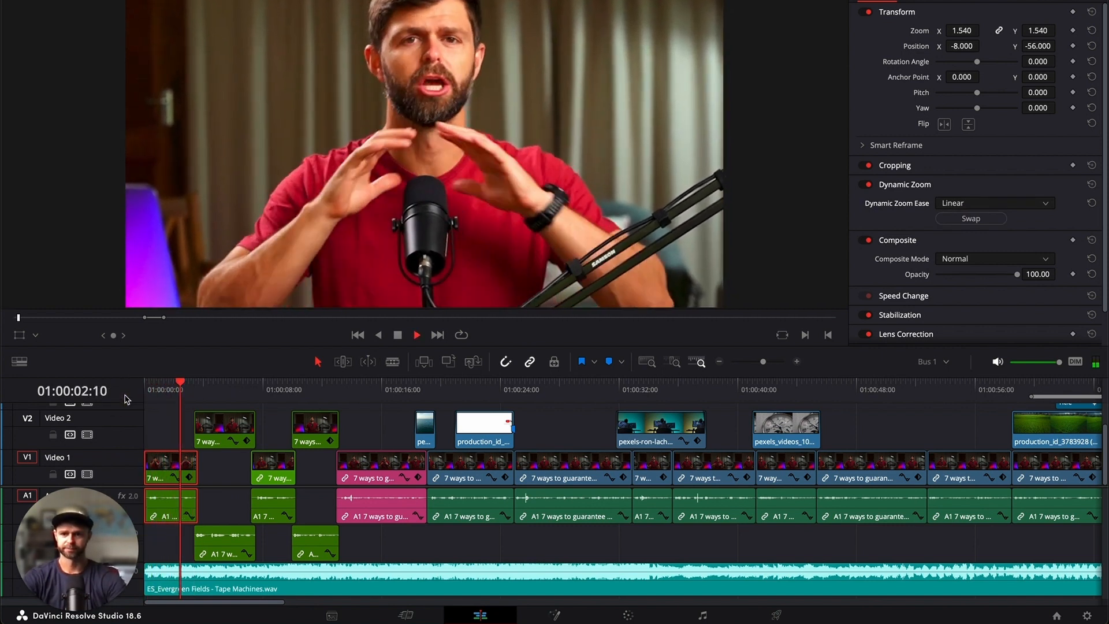
{"action": "left_click", "coordinate": [415, 335]}
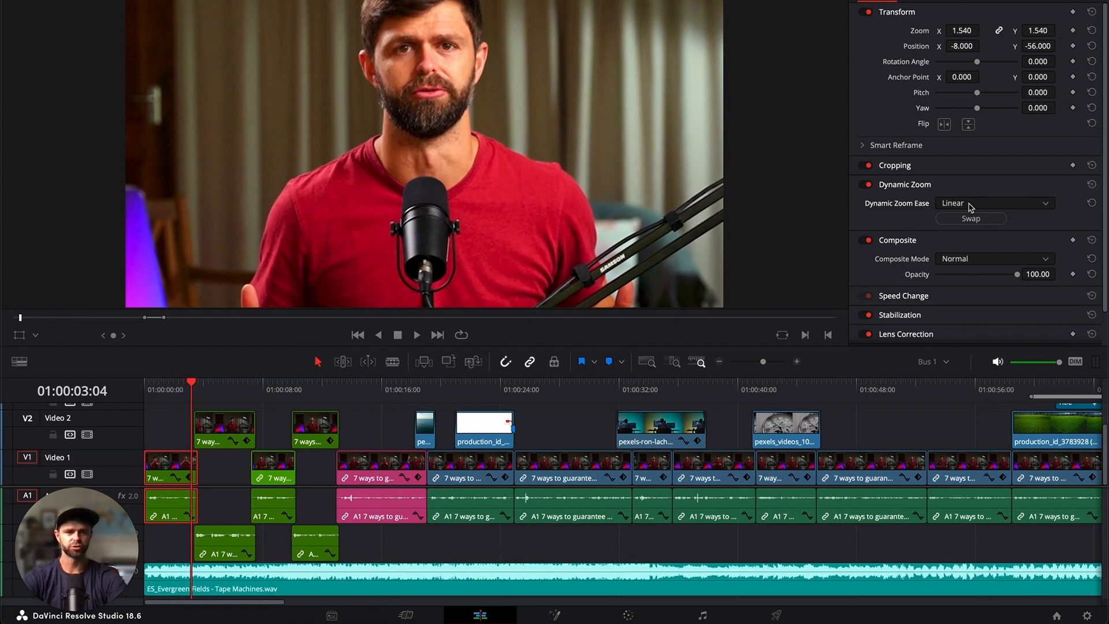
Step: Try the Ease Out setting for Dynamic Zoom Ease and preview it from the clip start
{"action": "left_click", "coordinate": [994, 203]}
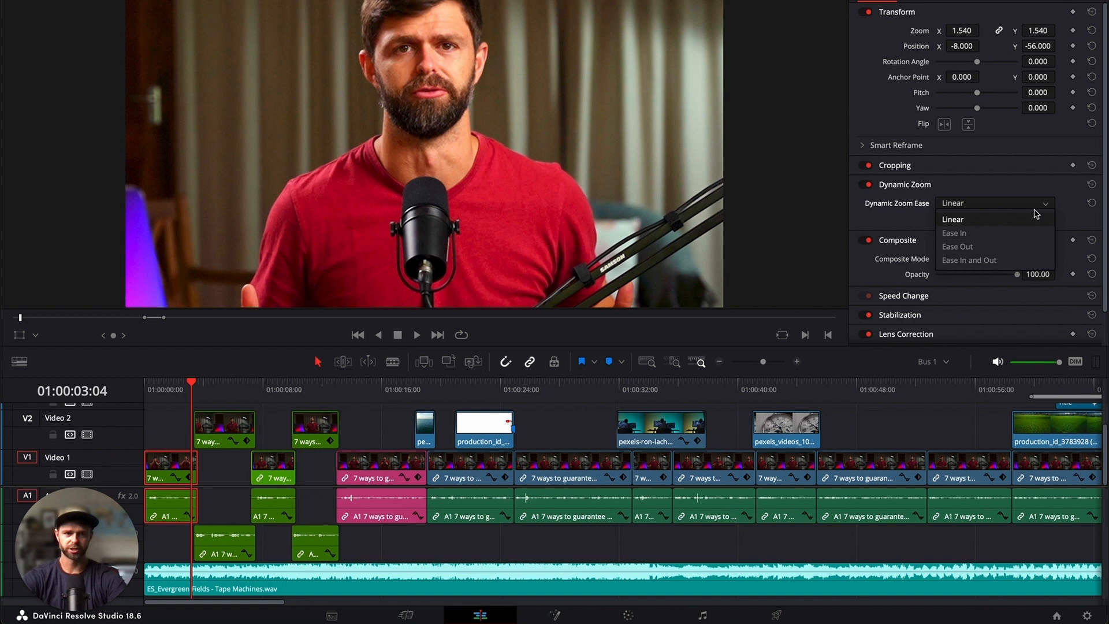
{"action": "mouse_move", "coordinate": [988, 232]}
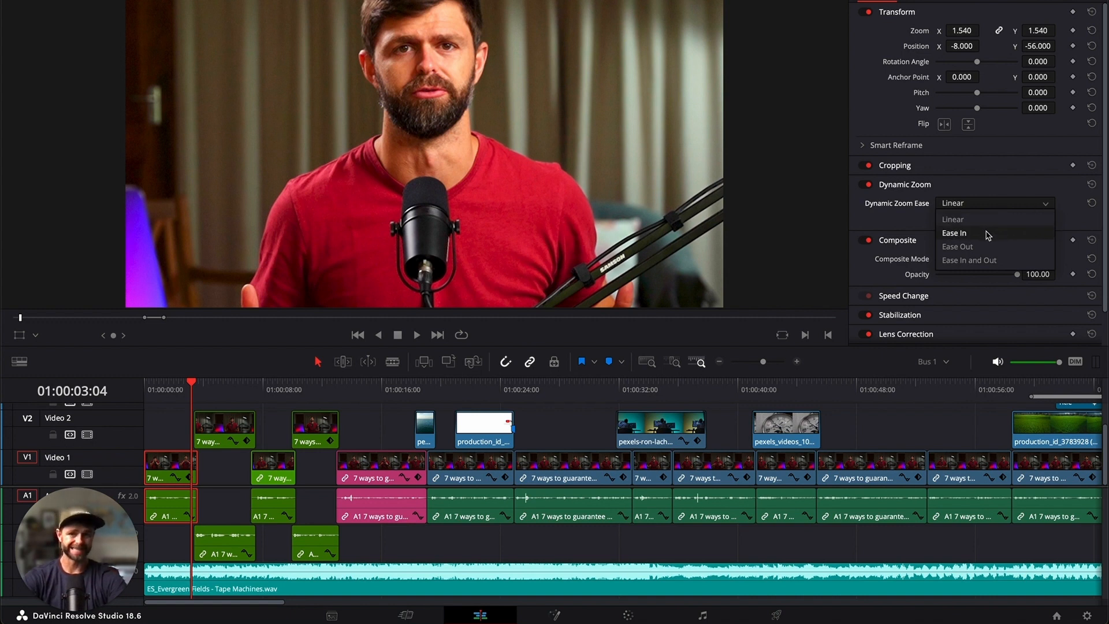
{"action": "mouse_move", "coordinate": [990, 260]}
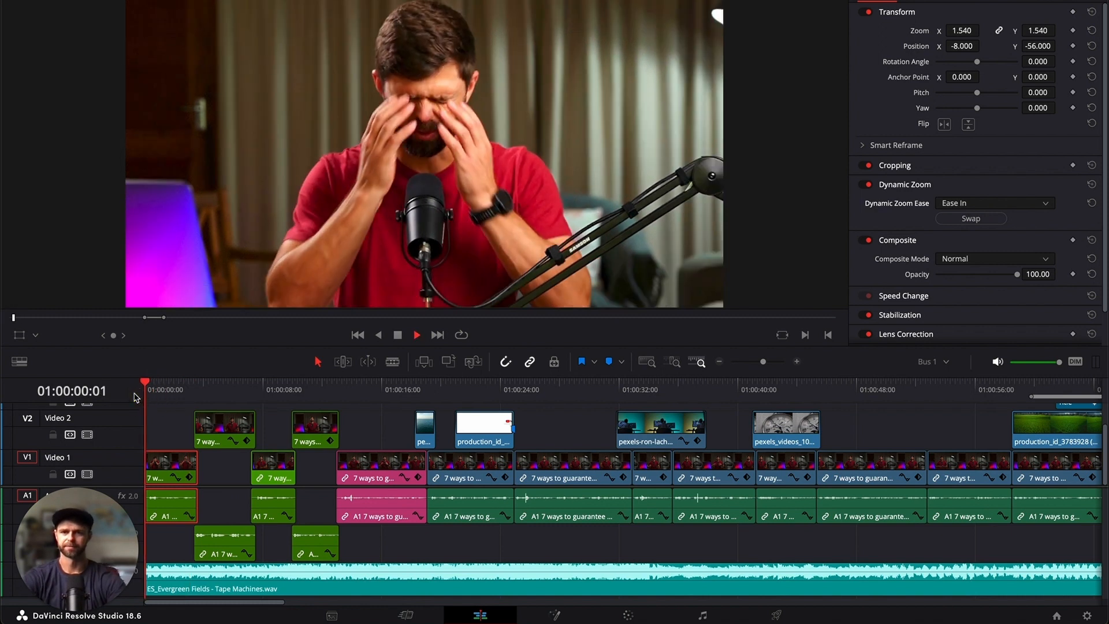
{"action": "left_click", "coordinate": [416, 335]}
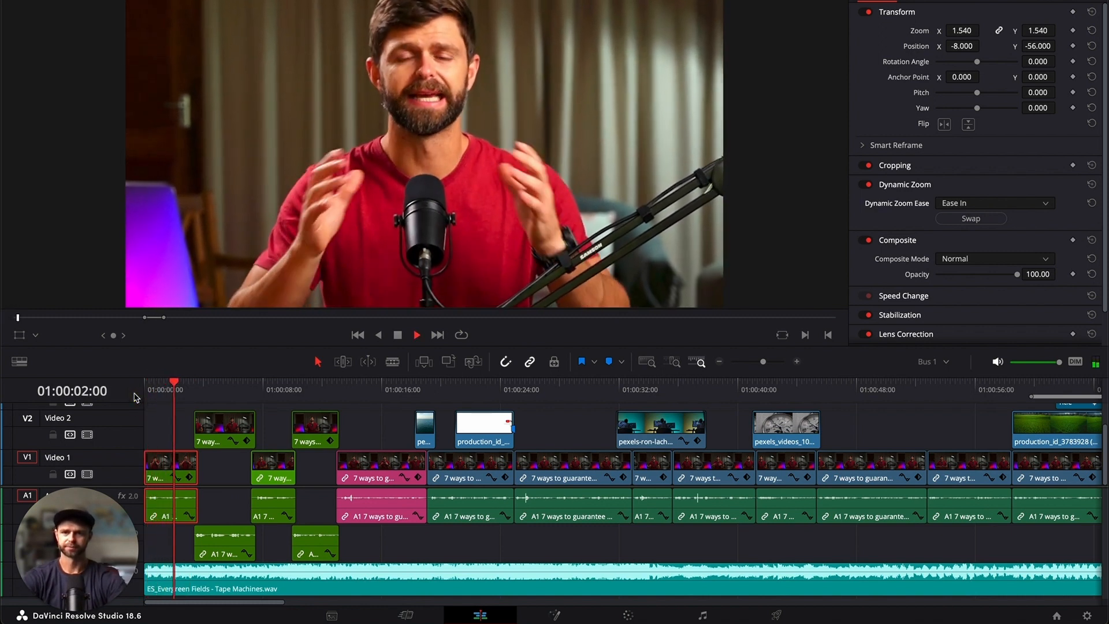
{"action": "left_click", "coordinate": [416, 335]}
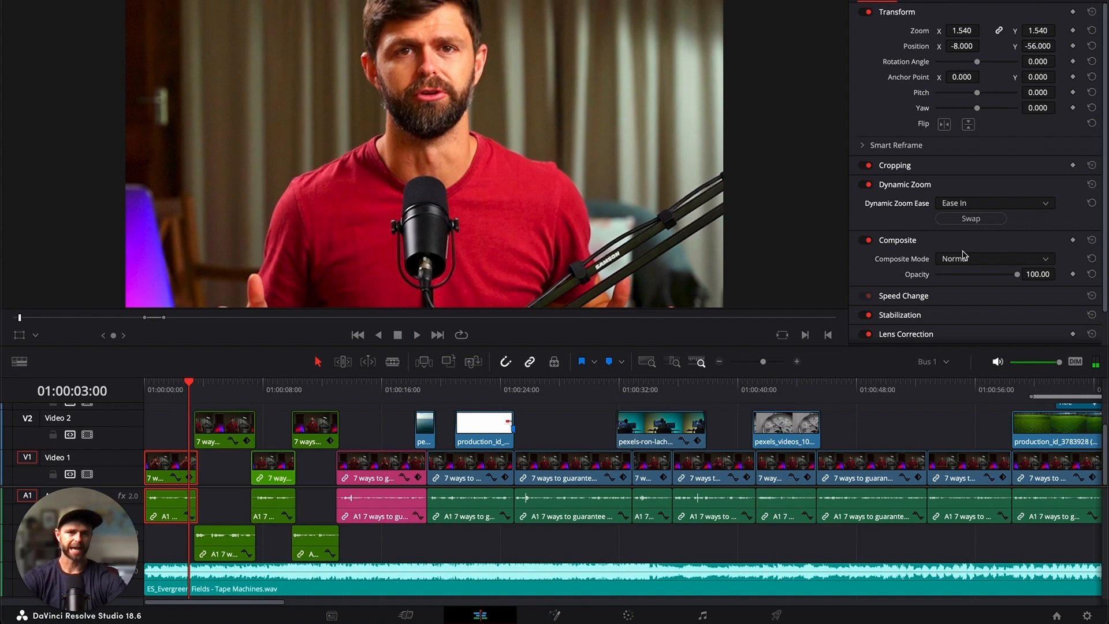
{"action": "left_click", "coordinate": [994, 204]}
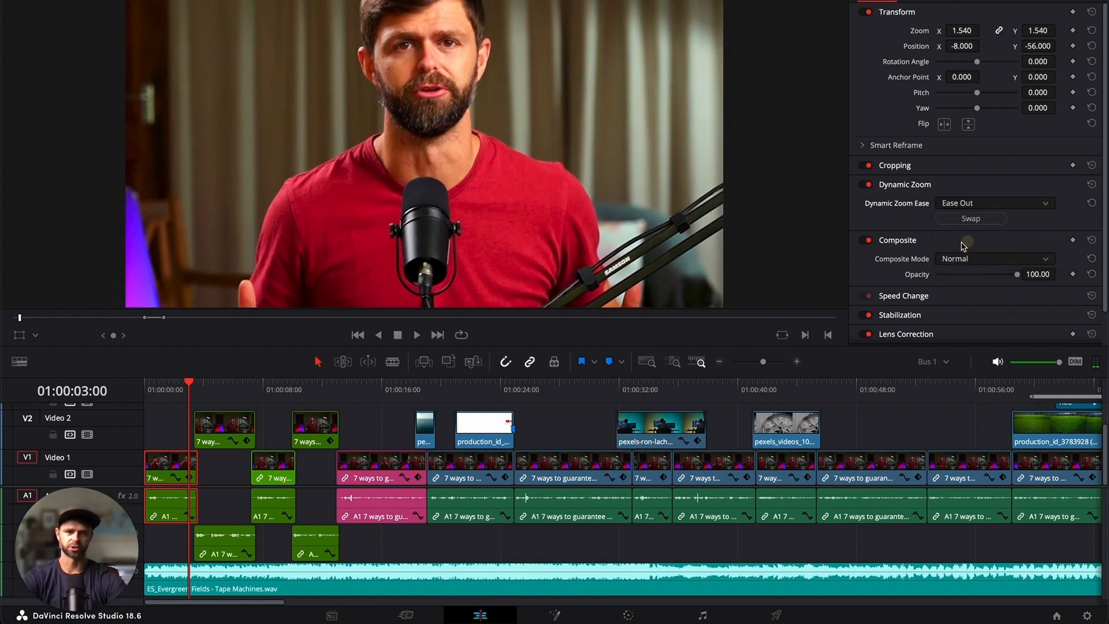
{"action": "left_click", "coordinate": [130, 395]}
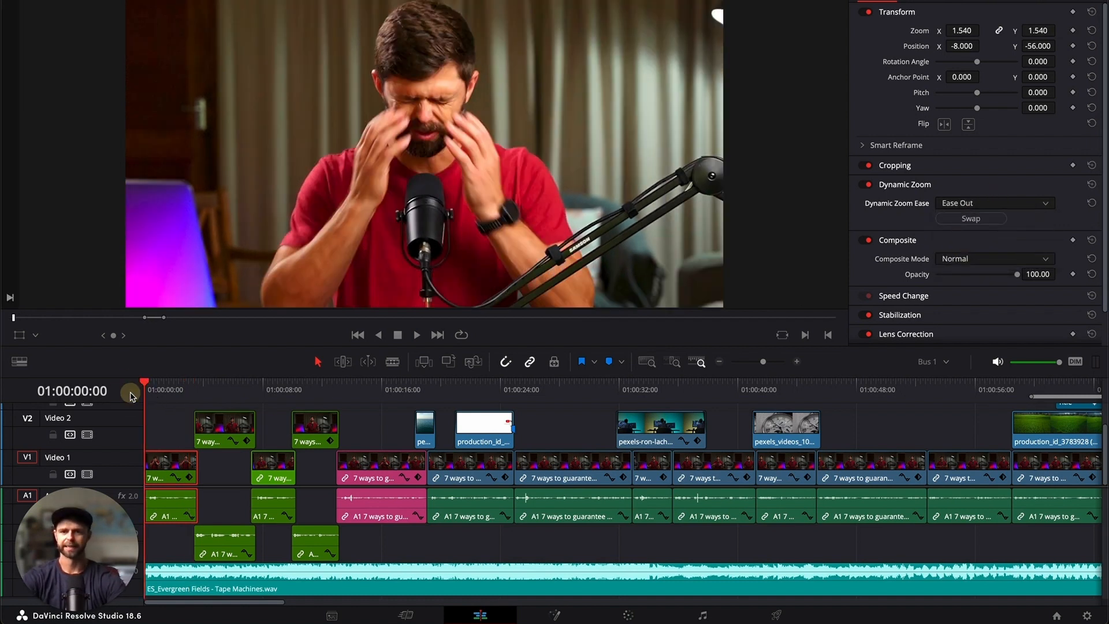
{"action": "left_click", "coordinate": [416, 335]}
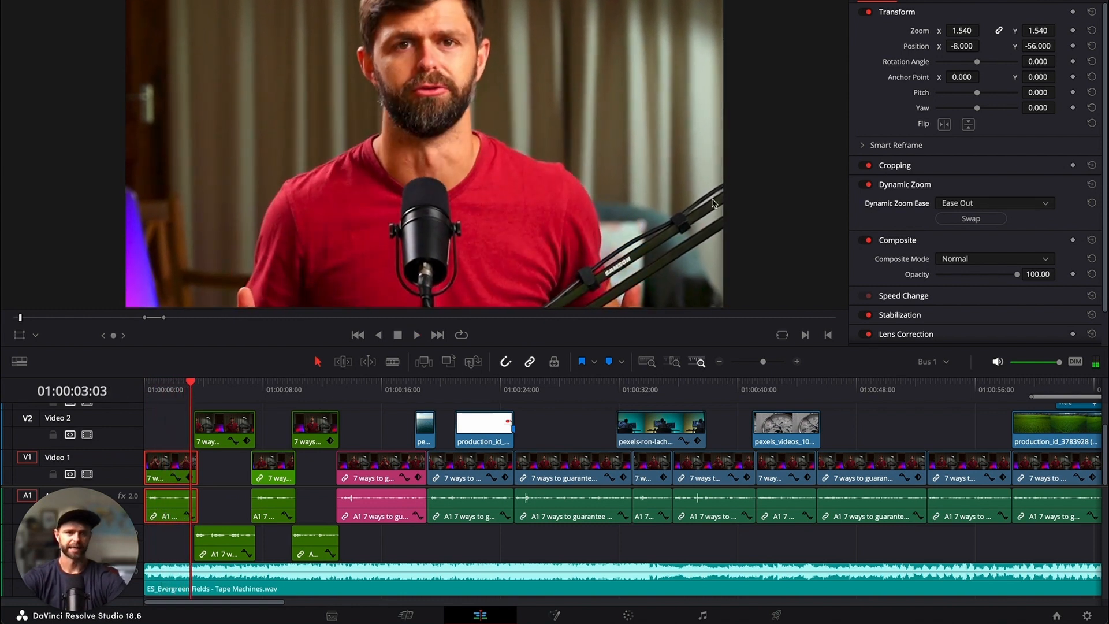
Step: Preview Ease In and Out, then return the Dynamic Zoom Ease to Linear
{"action": "left_click", "coordinate": [993, 203]}
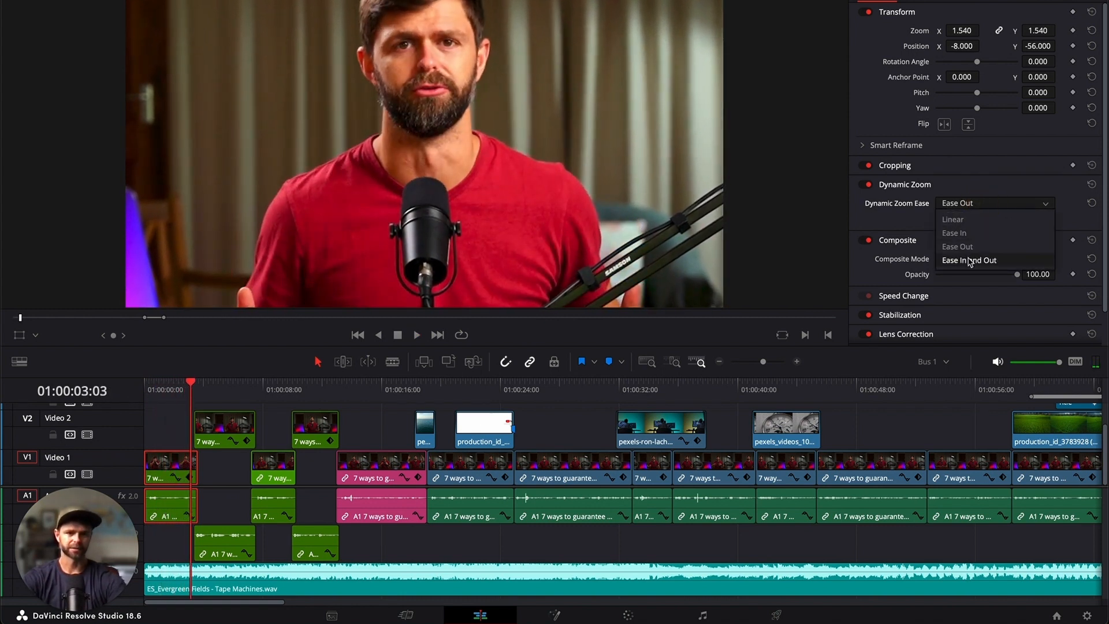
{"action": "left_click", "coordinate": [968, 260]}
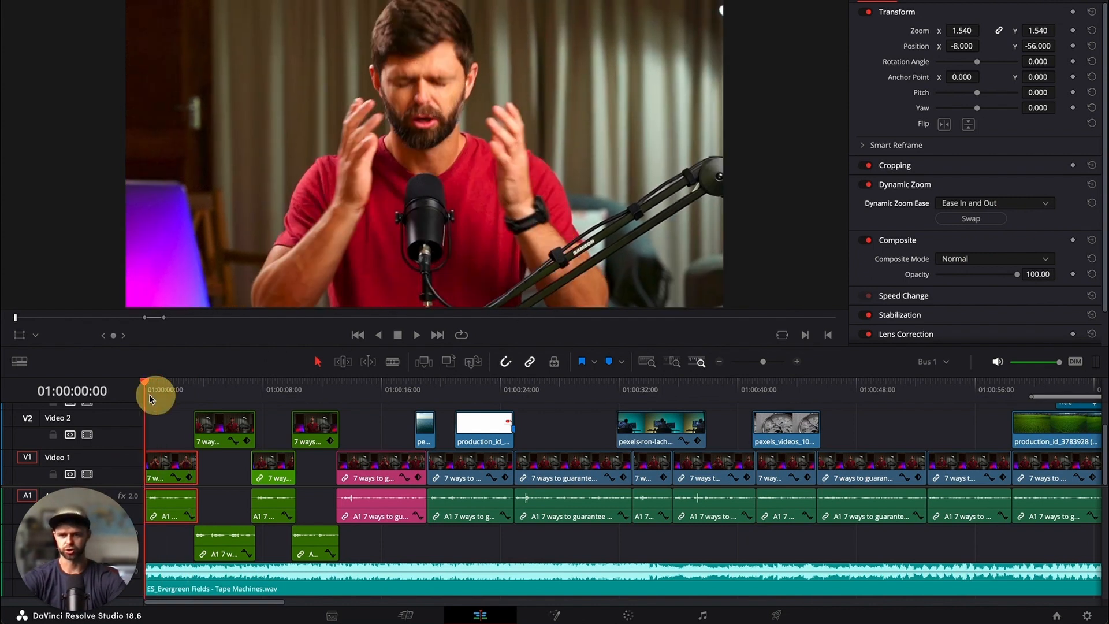
{"action": "left_click", "coordinate": [416, 335]}
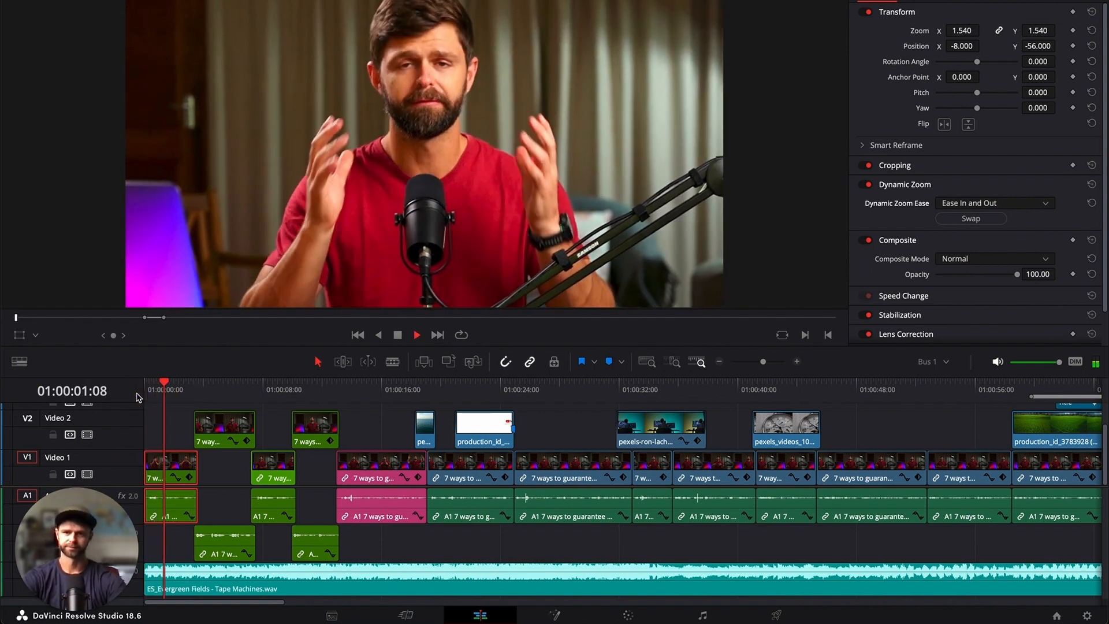
{"action": "left_click", "coordinate": [993, 203]}
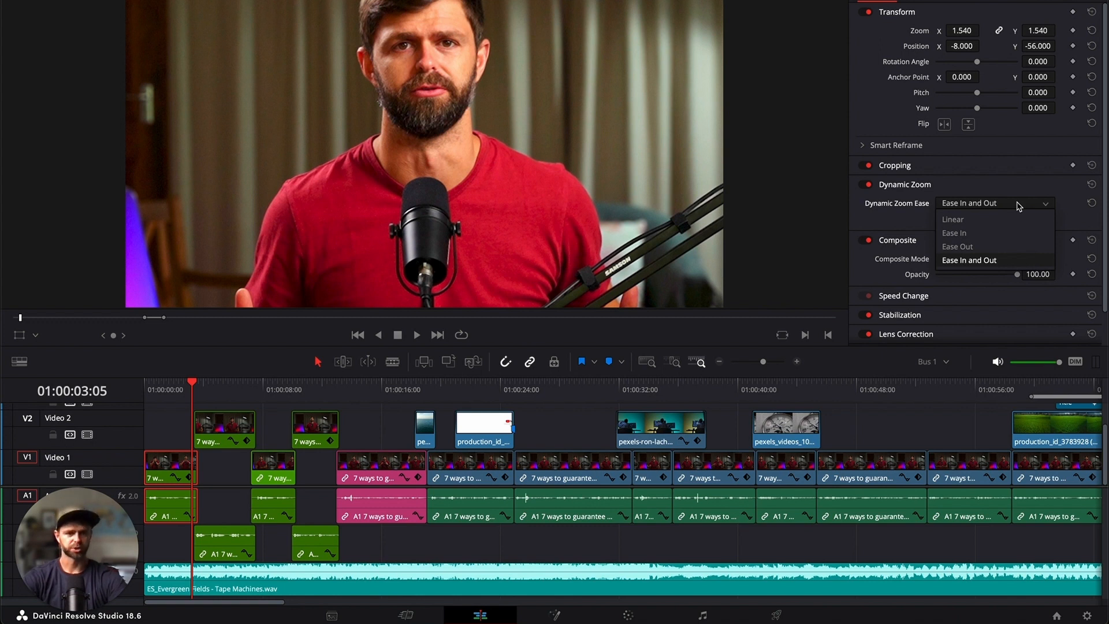
{"action": "left_click", "coordinate": [952, 218]}
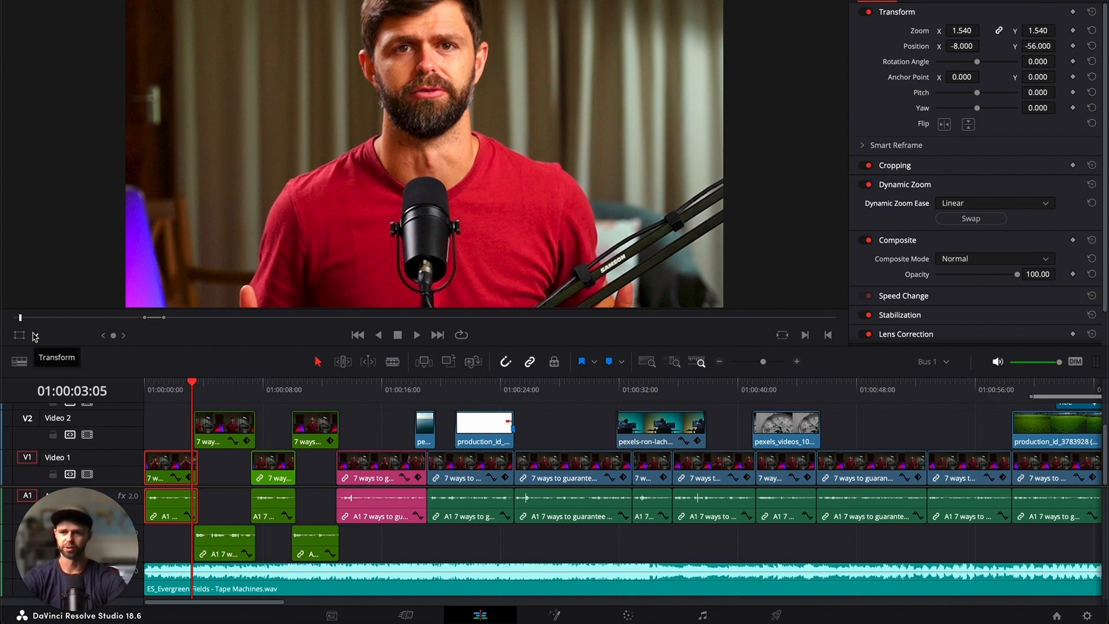
Step: Switch the viewer overlay to Dynamic Zoom so the start and end zoom boxes appear
{"action": "left_click", "coordinate": [20, 335]}
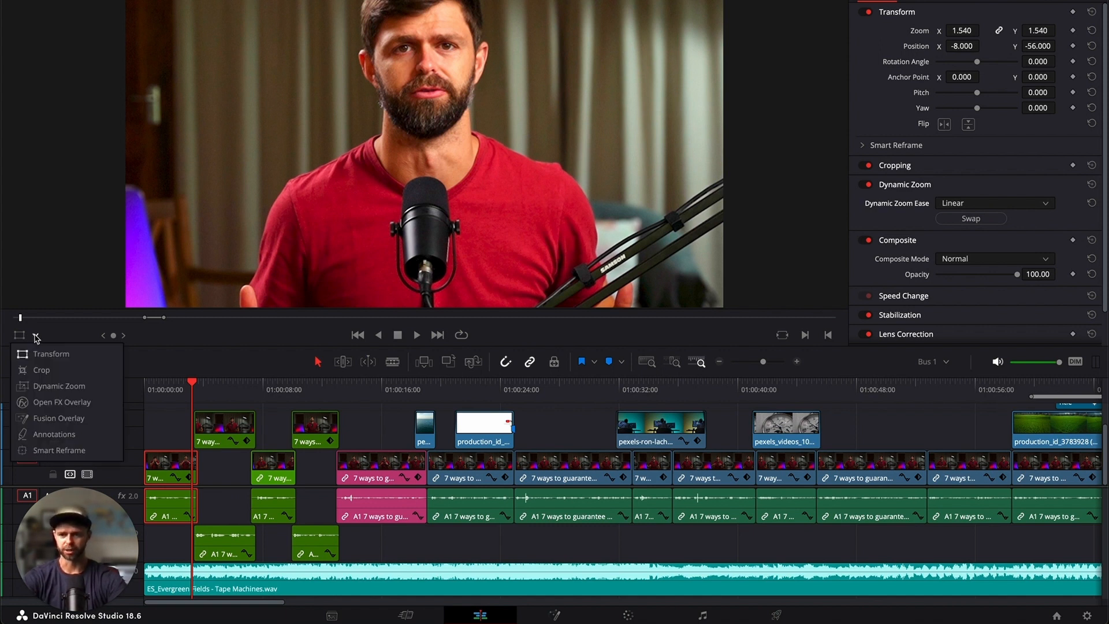
{"action": "mouse_move", "coordinate": [58, 386]}
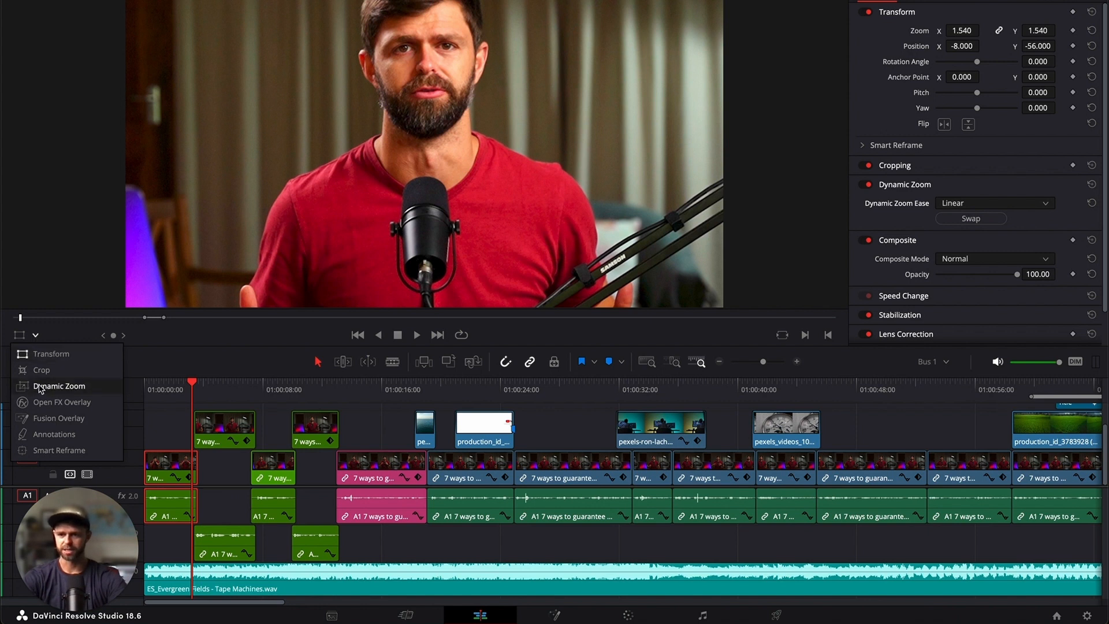
{"action": "left_click", "coordinate": [58, 385]}
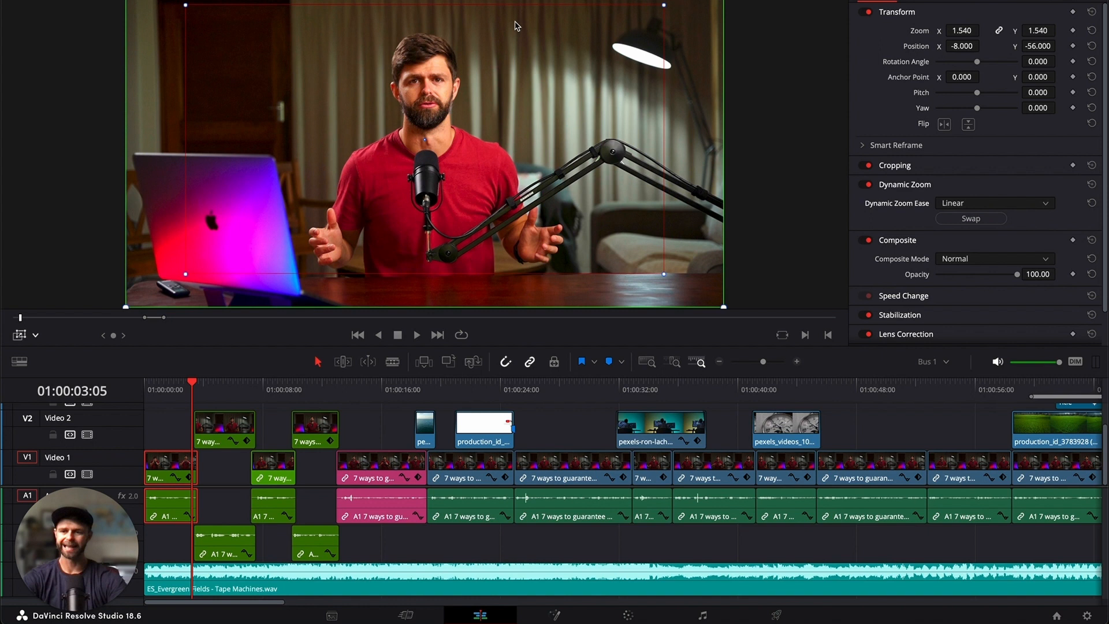
{"action": "mouse_move", "coordinate": [692, 158]}
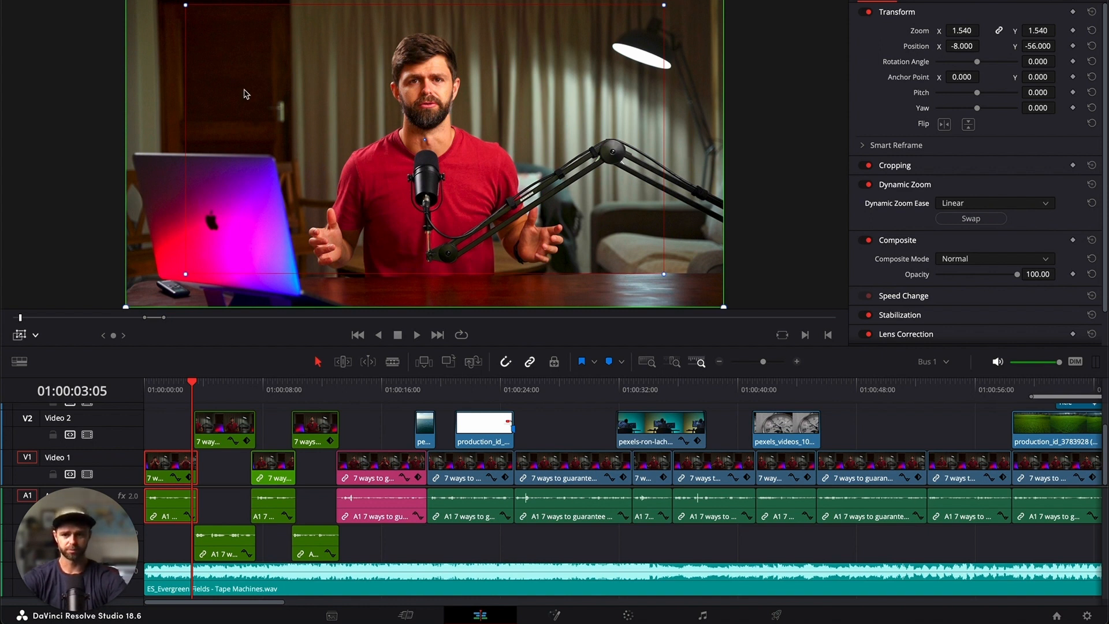
{"action": "mouse_move", "coordinate": [427, 141]}
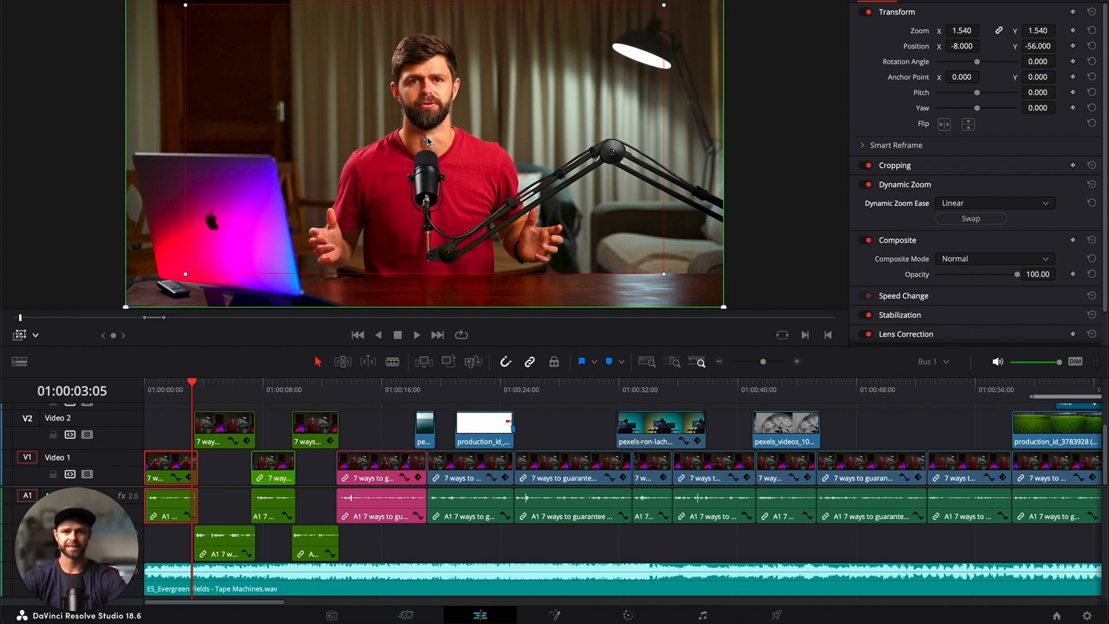
{"action": "mouse_move", "coordinate": [742, 185]}
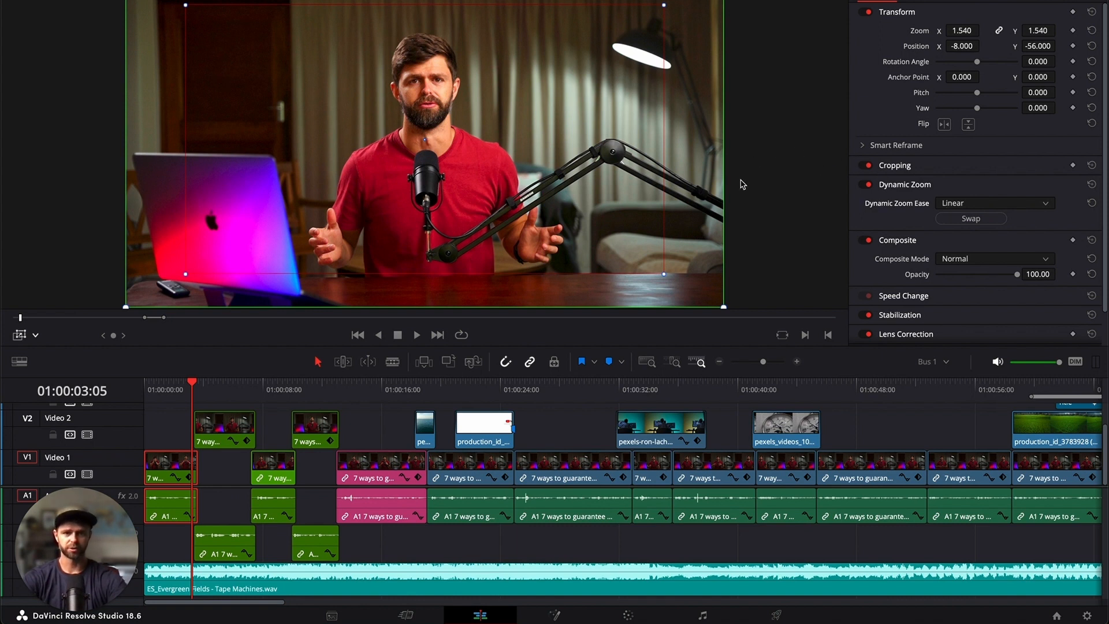
{"action": "mouse_move", "coordinate": [175, 32]}
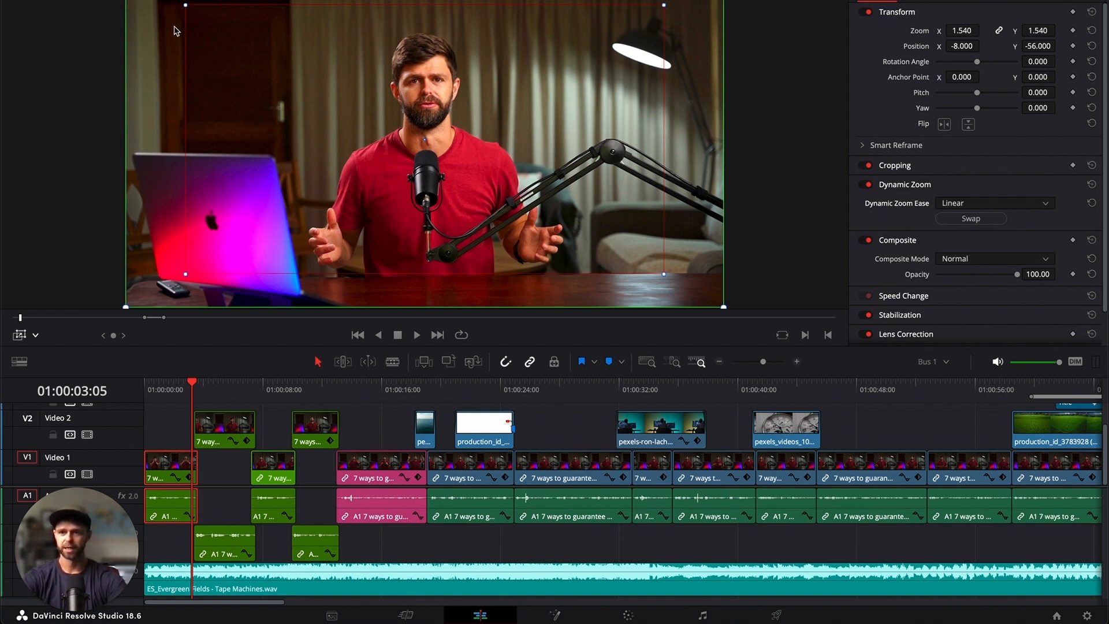
{"action": "mouse_move", "coordinate": [568, 59]}
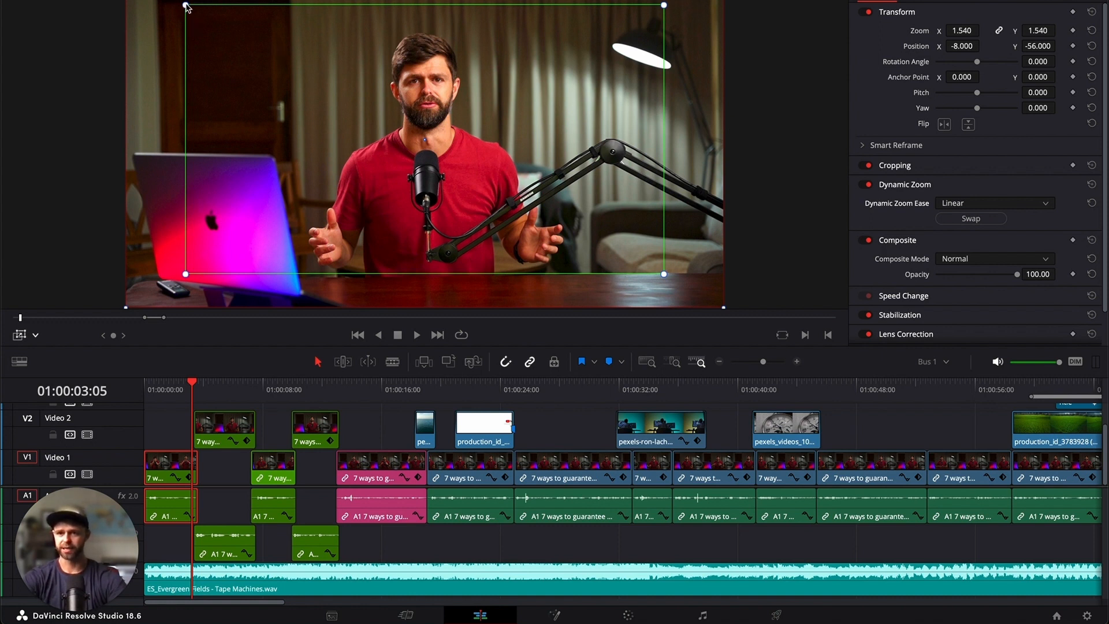
Step: Shrink the green start zoom box and centre it on the man's head and upper body
{"action": "left_click_drag", "start_coordinate": [184, 6], "coordinate": [240, 36]}
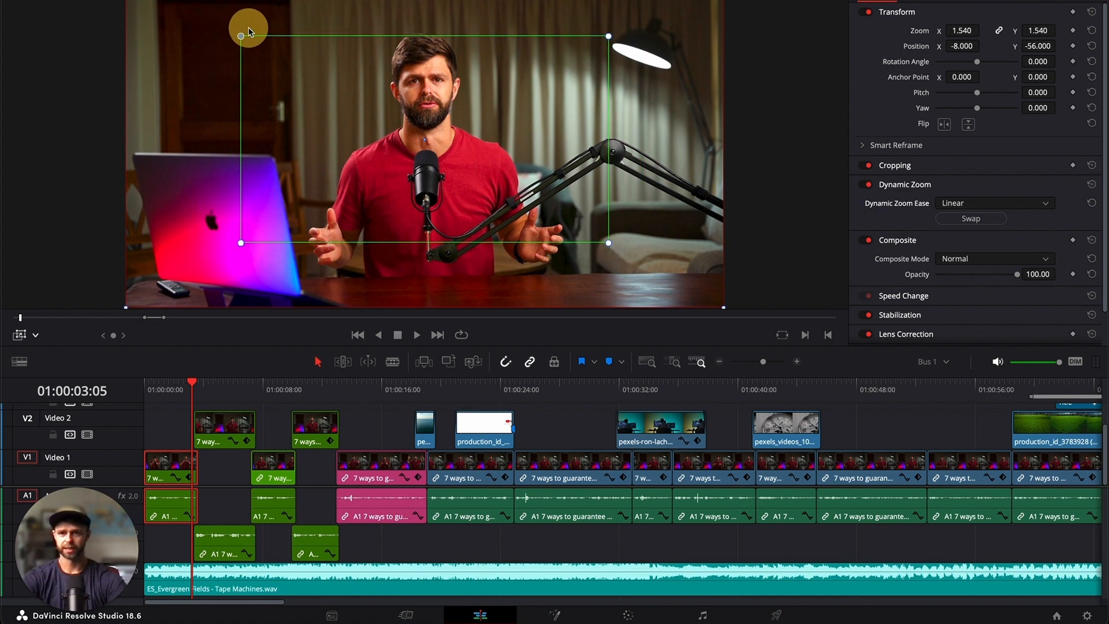
{"action": "left_click_drag", "start_coordinate": [247, 27], "coordinate": [266, 39]}
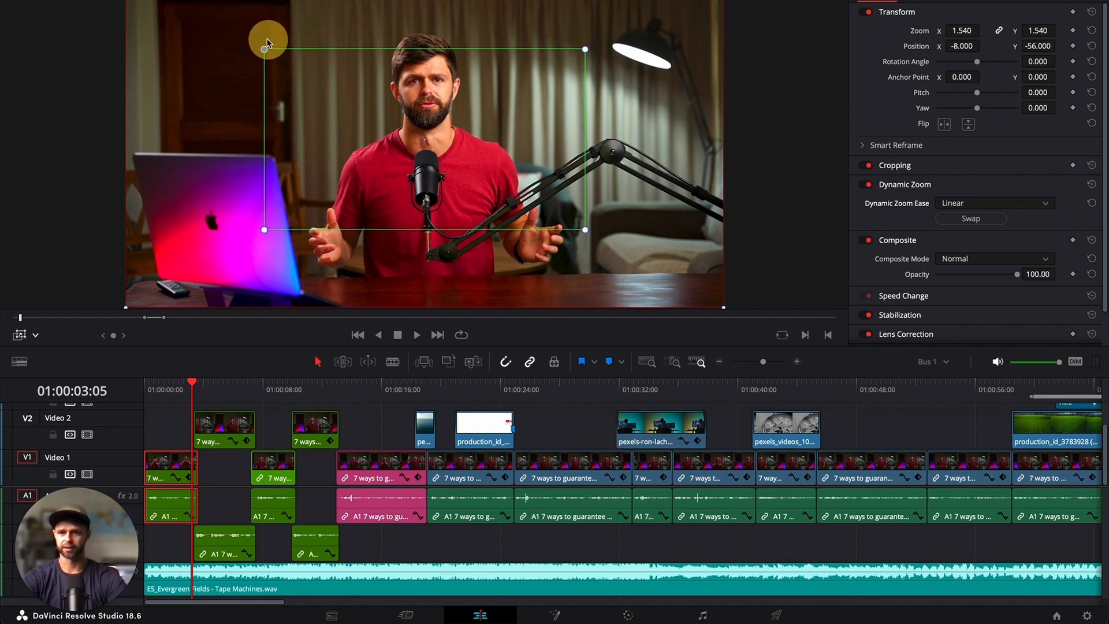
{"action": "left_click_drag", "start_coordinate": [267, 40], "coordinate": [236, 35]}
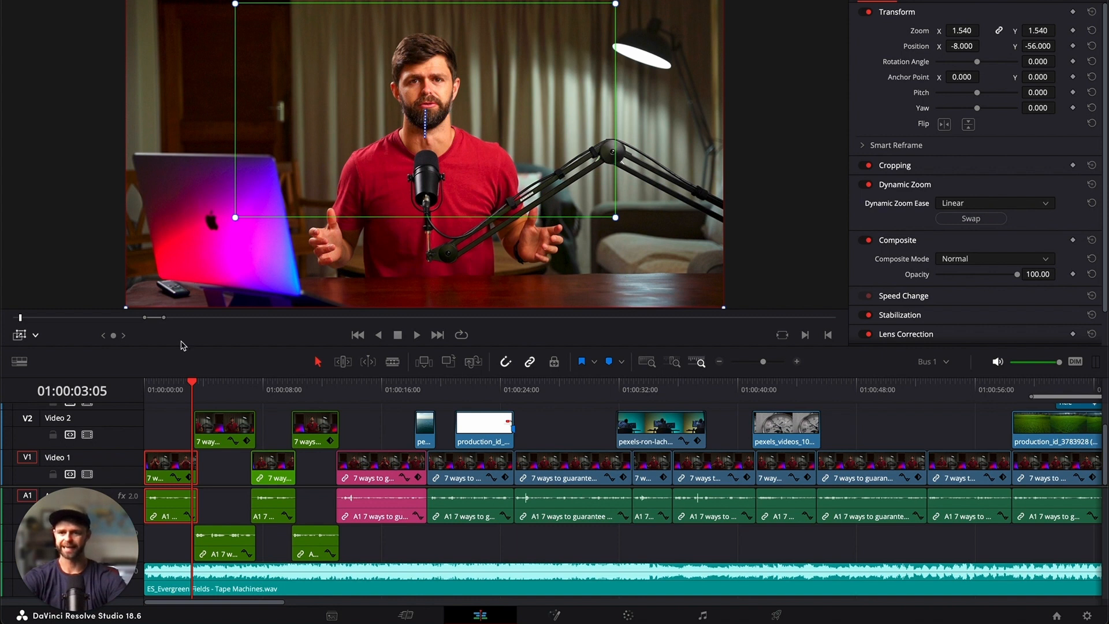
{"action": "left_click", "coordinate": [416, 335]}
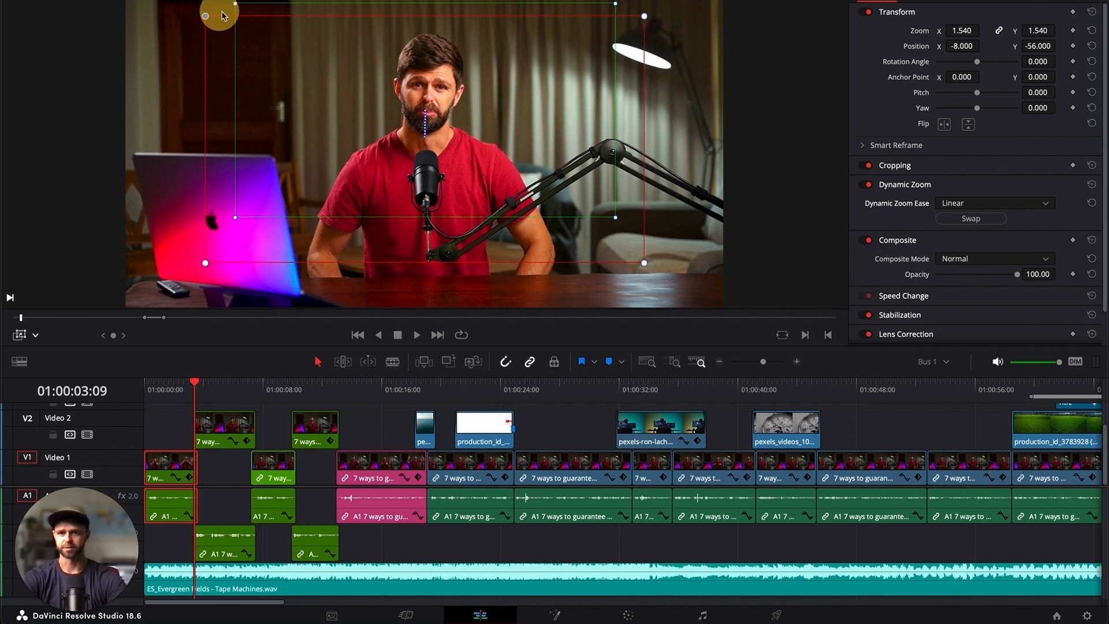
Step: Tighten the red end zoom box around the man's face and play from the start to preview
{"action": "left_click_drag", "start_coordinate": [206, 15], "coordinate": [233, 36]}
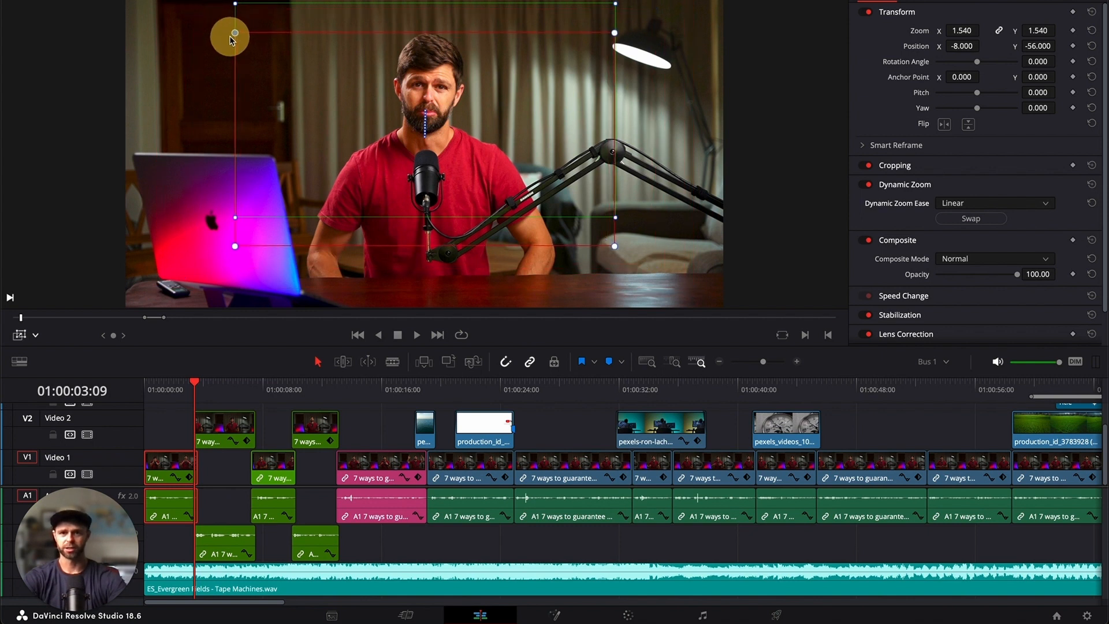
{"action": "left_click_drag", "start_coordinate": [229, 37], "coordinate": [388, 106]}
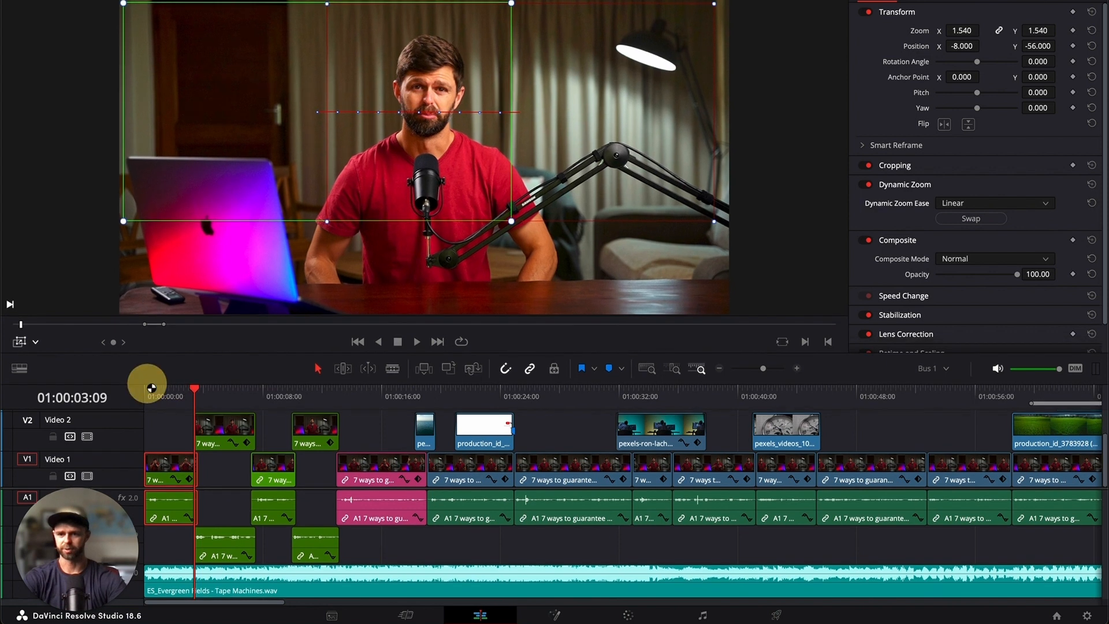
{"action": "left_click", "coordinate": [415, 342]}
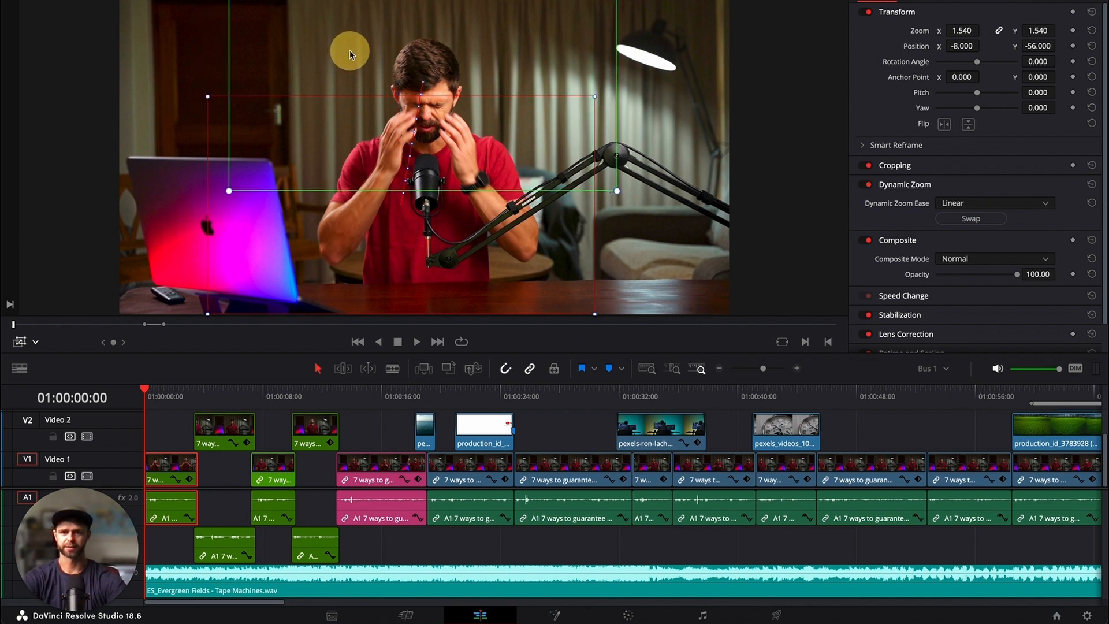
{"action": "left_click", "coordinate": [417, 342]}
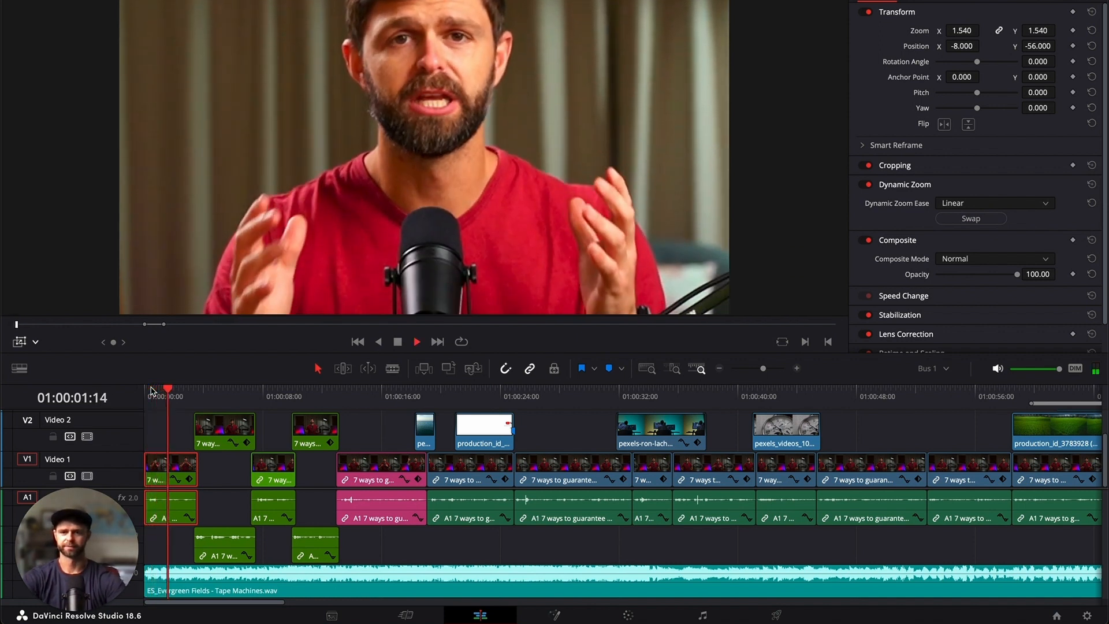